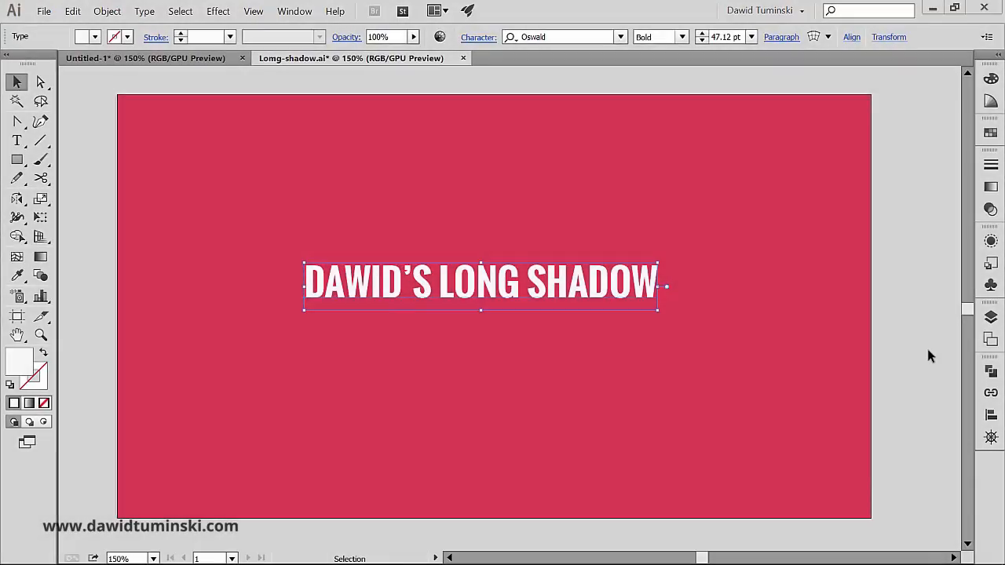
{"action": "mouse_move", "coordinate": [917, 286]}
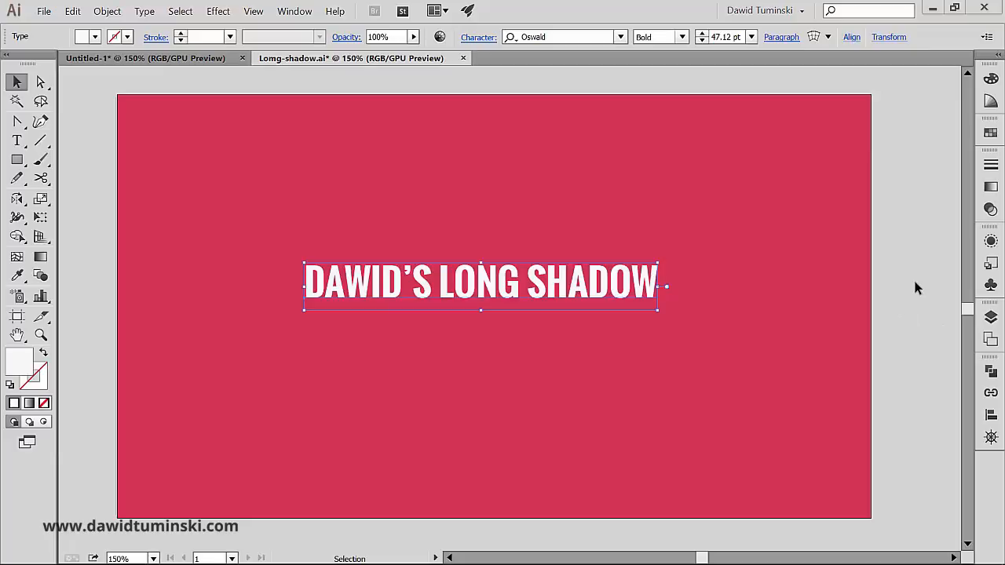
{"action": "mouse_move", "coordinate": [906, 257]}
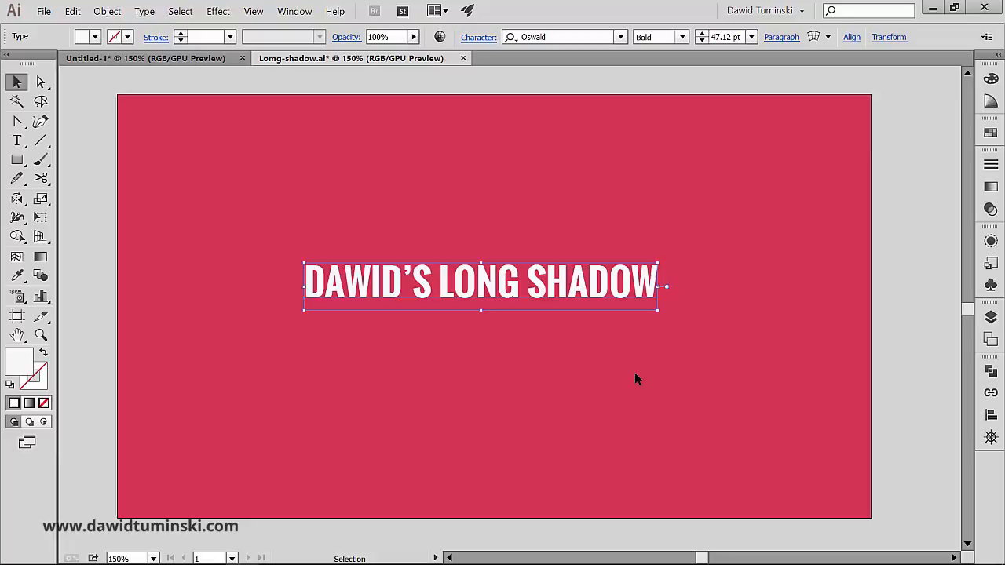
{"action": "mouse_move", "coordinate": [930, 356]}
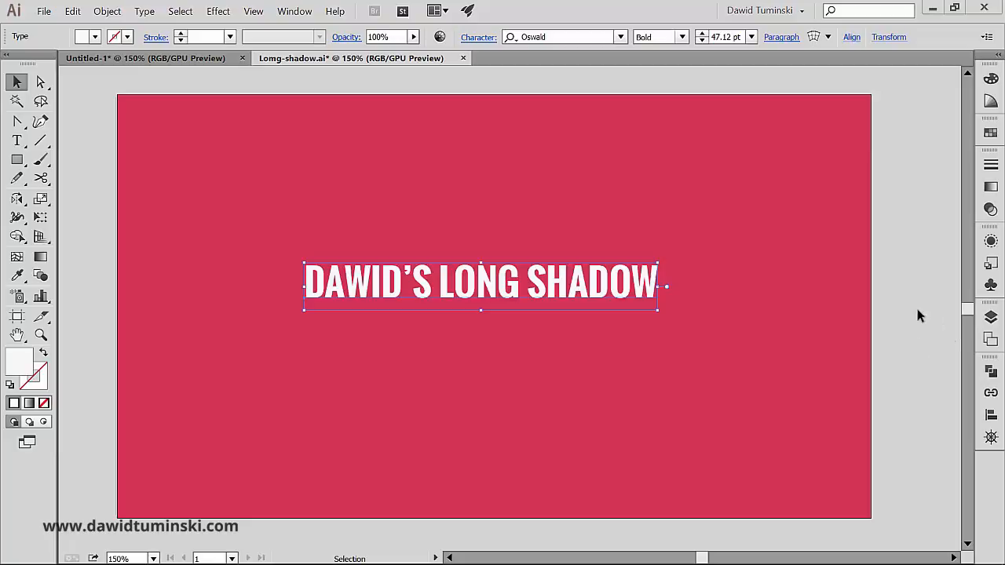
{"action": "mouse_move", "coordinate": [905, 257]}
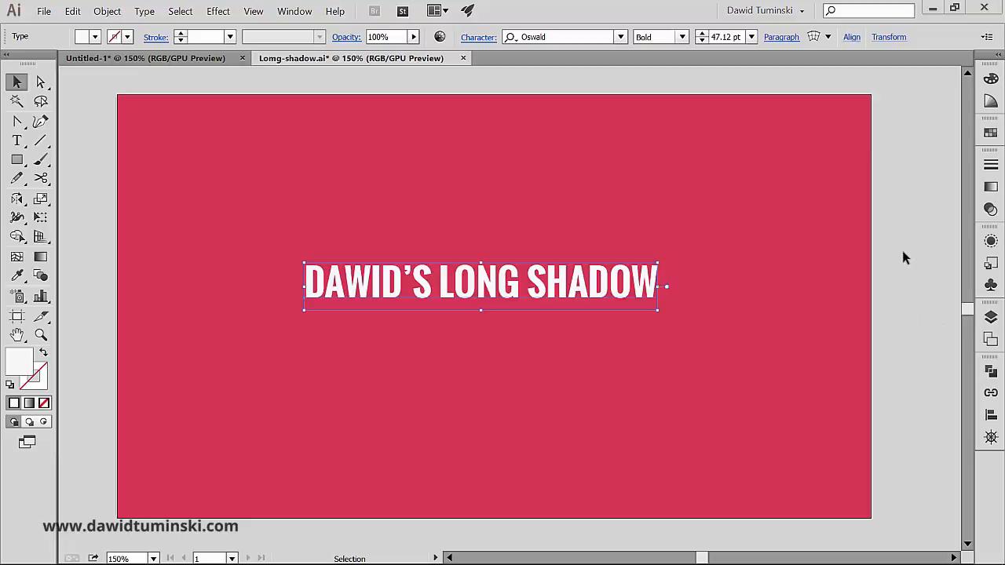
{"action": "mouse_move", "coordinate": [549, 280]}
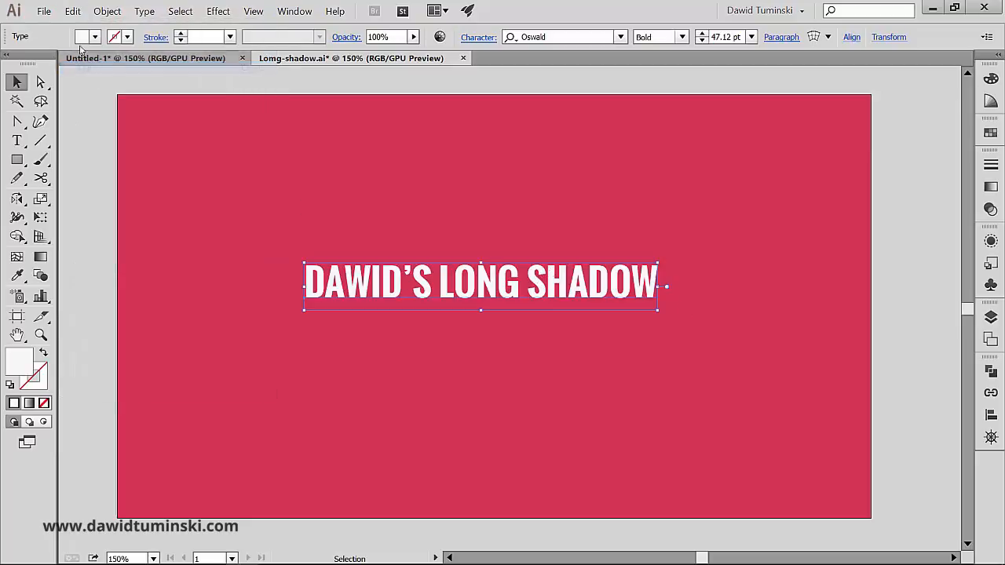
Paste a copy of the title behind the original and lock the selected text
{"action": "left_click", "coordinate": [72, 11]}
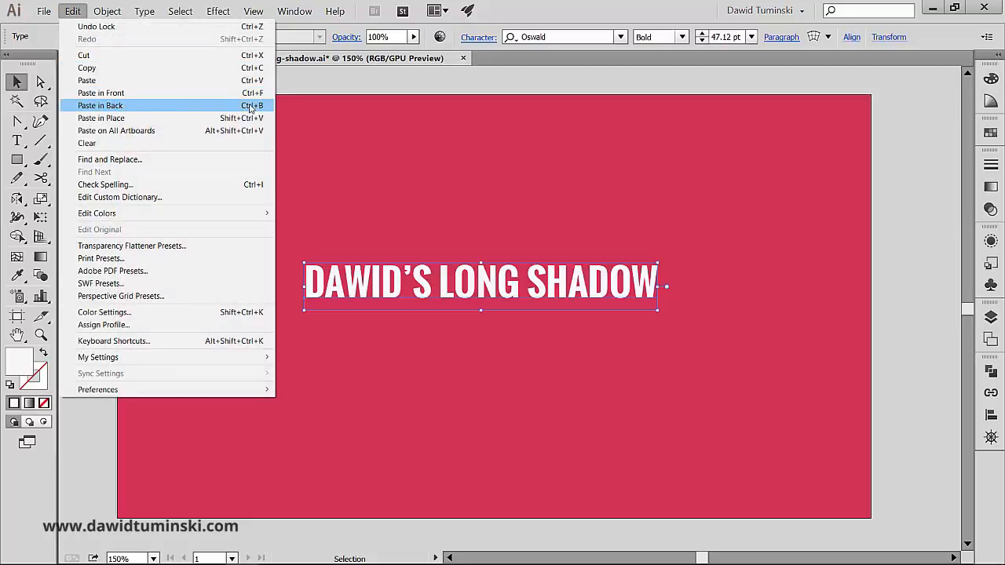
{"action": "left_click", "coordinate": [96, 106]}
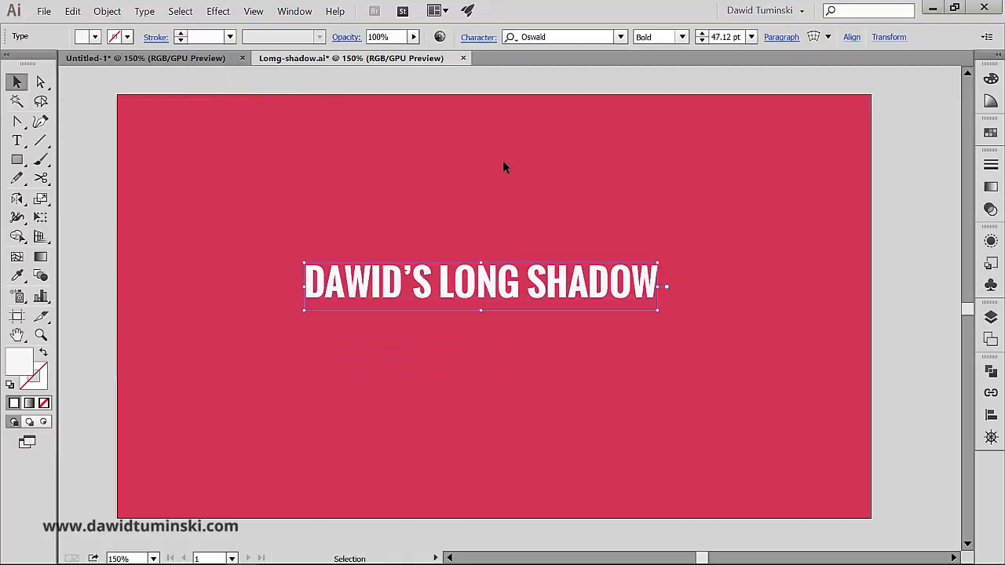
{"action": "mouse_move", "coordinate": [475, 291]}
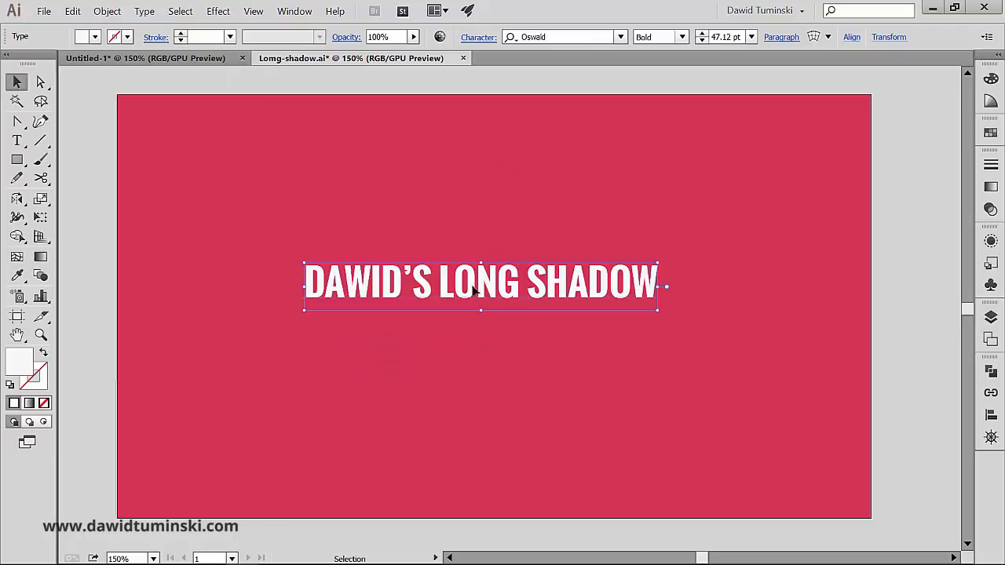
{"action": "mouse_move", "coordinate": [472, 280]}
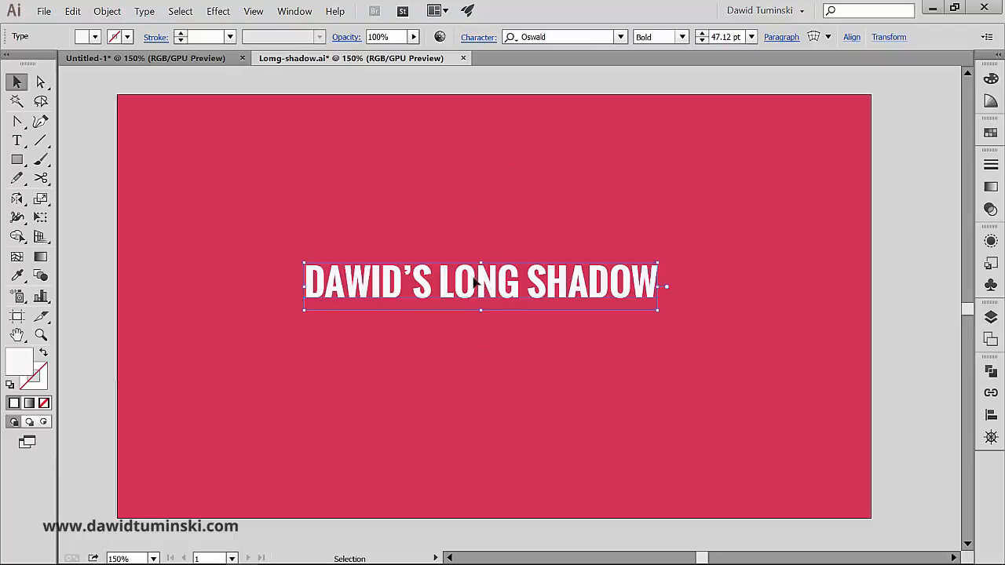
{"action": "left_click", "coordinate": [106, 11]}
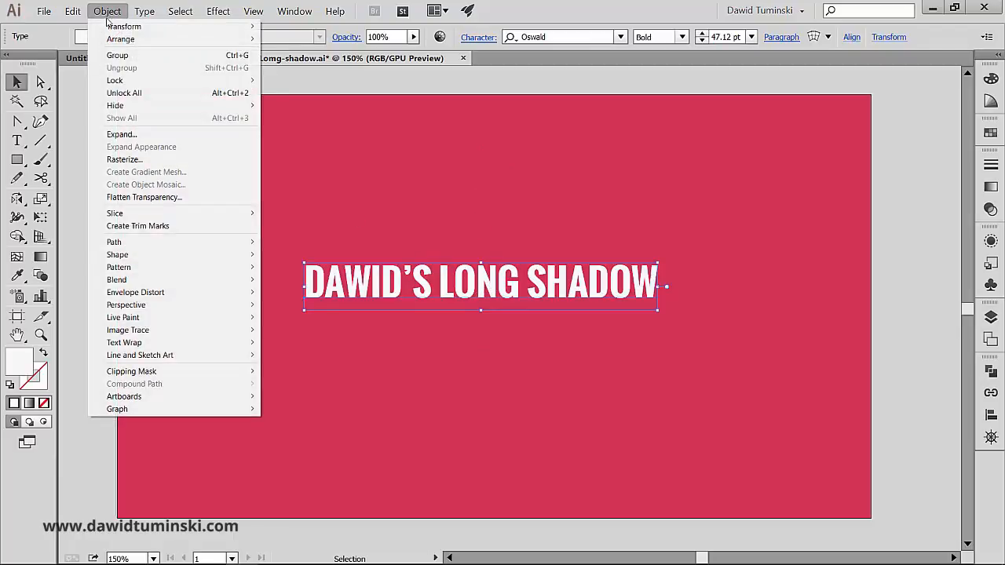
{"action": "mouse_move", "coordinate": [114, 80]}
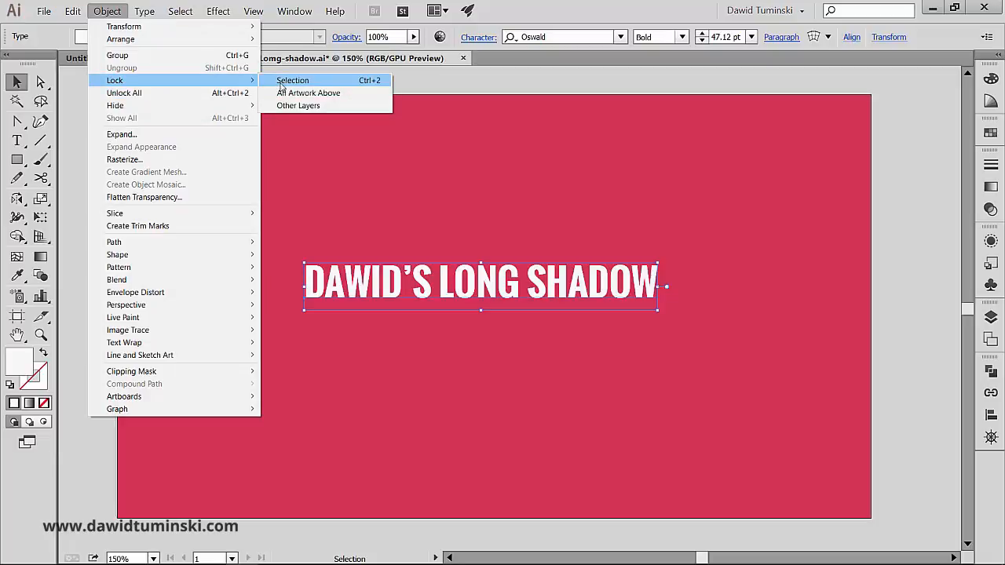
{"action": "left_click", "coordinate": [292, 80]}
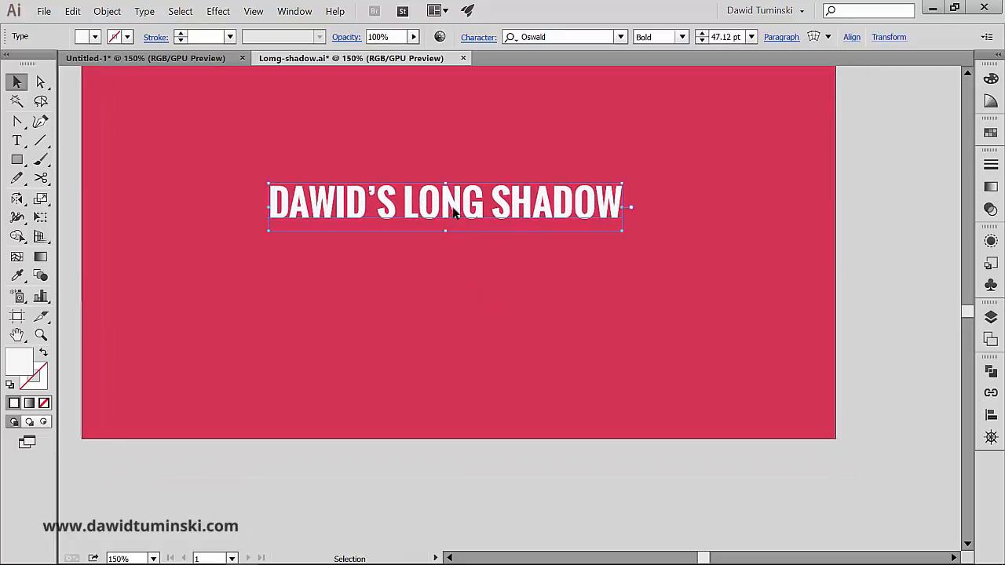
Alt-drag a title copy down-right past the artboard's bottom edge
{"action": "left_click_drag", "start_coordinate": [446, 206], "coordinate": [687, 482]}
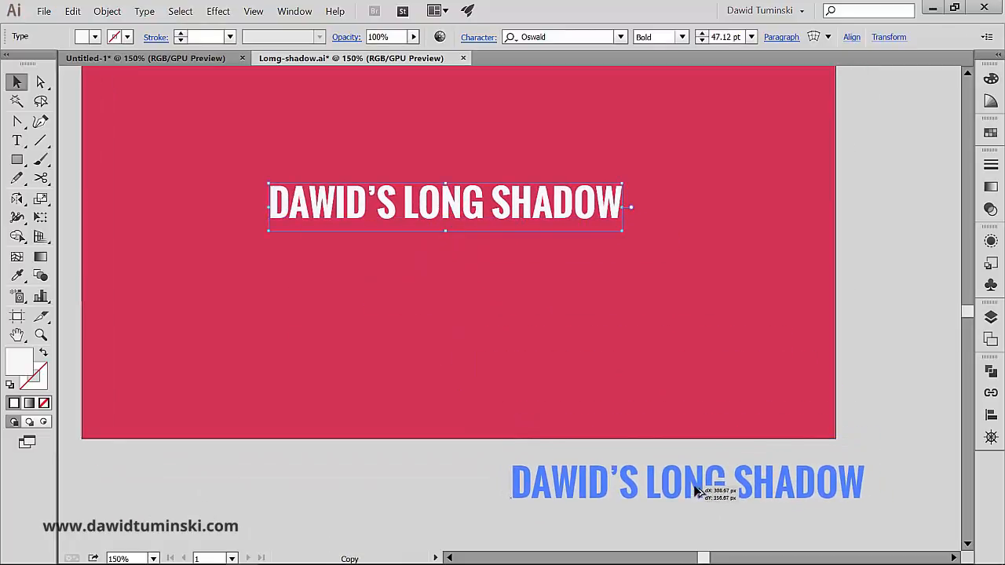
{"action": "left_click_drag", "start_coordinate": [691, 484], "coordinate": [667, 471]}
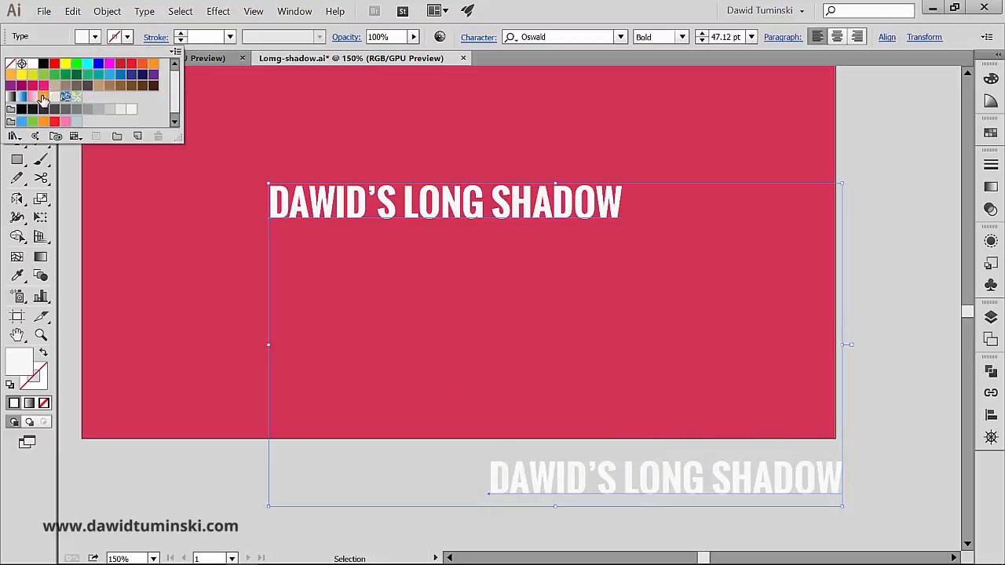
{"action": "mouse_move", "coordinate": [25, 110]}
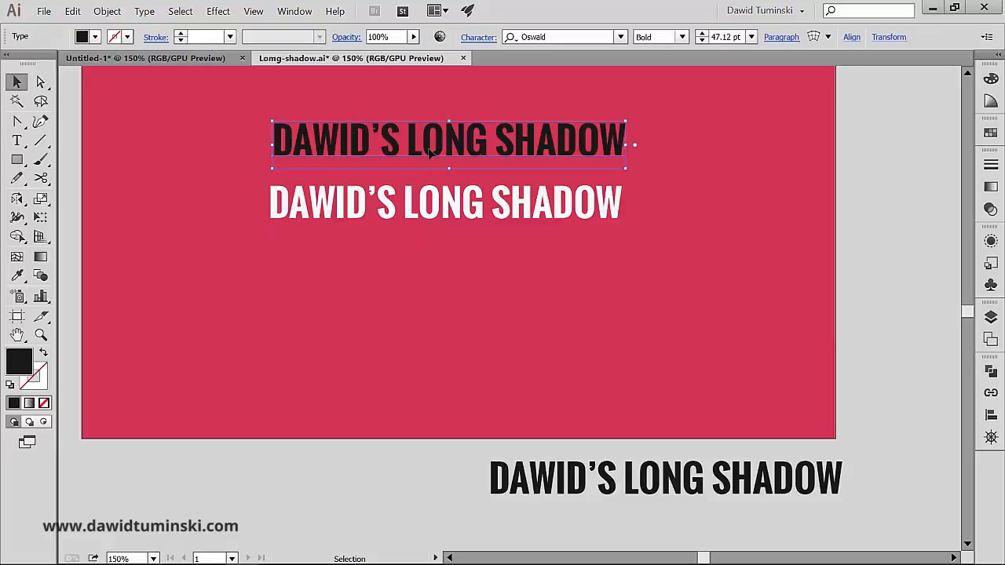
{"action": "mouse_move", "coordinate": [463, 144]}
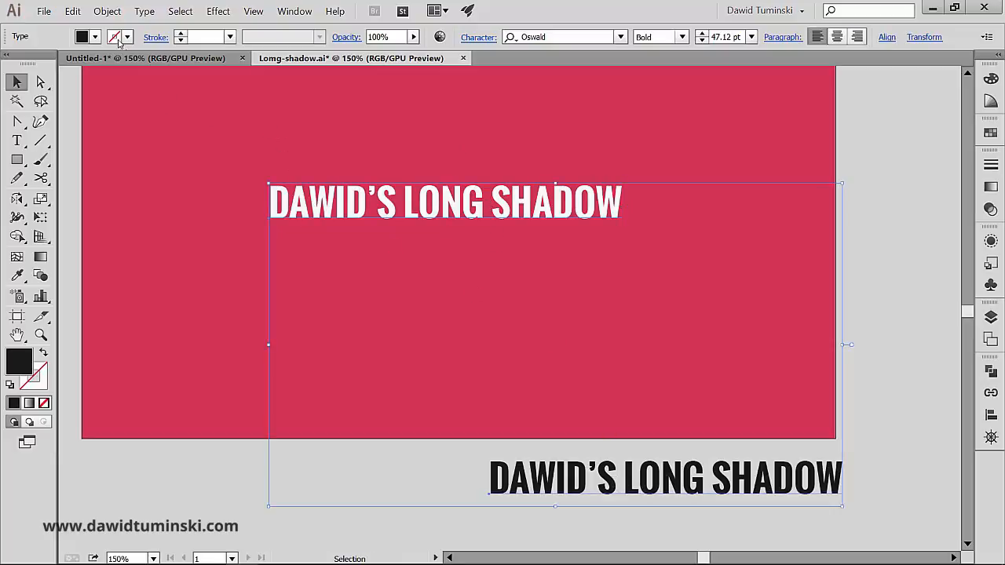
Blend the two black title copies into a diagonal shadow via Object > Blend > Make
{"action": "left_click", "coordinate": [124, 11]}
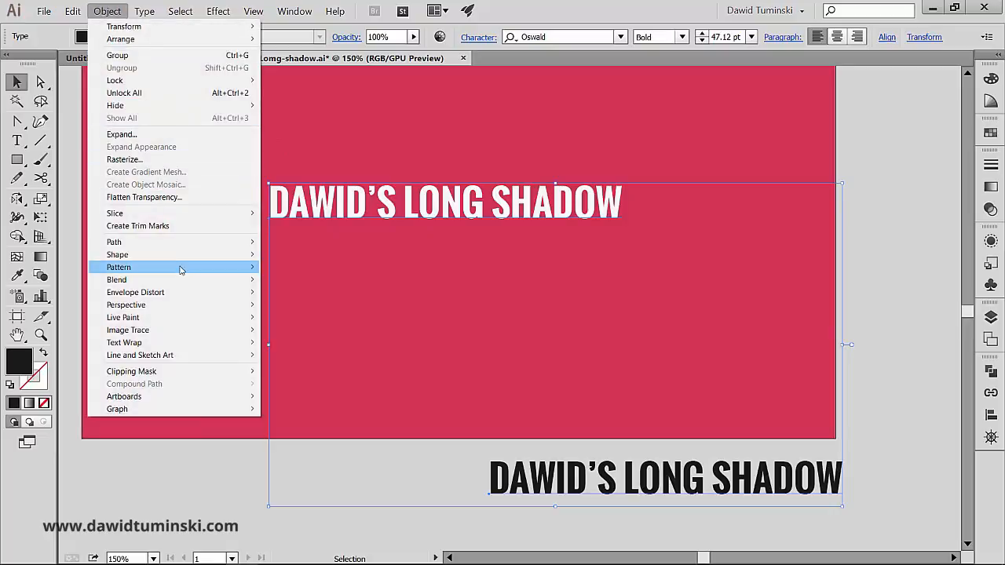
{"action": "mouse_move", "coordinate": [116, 279]}
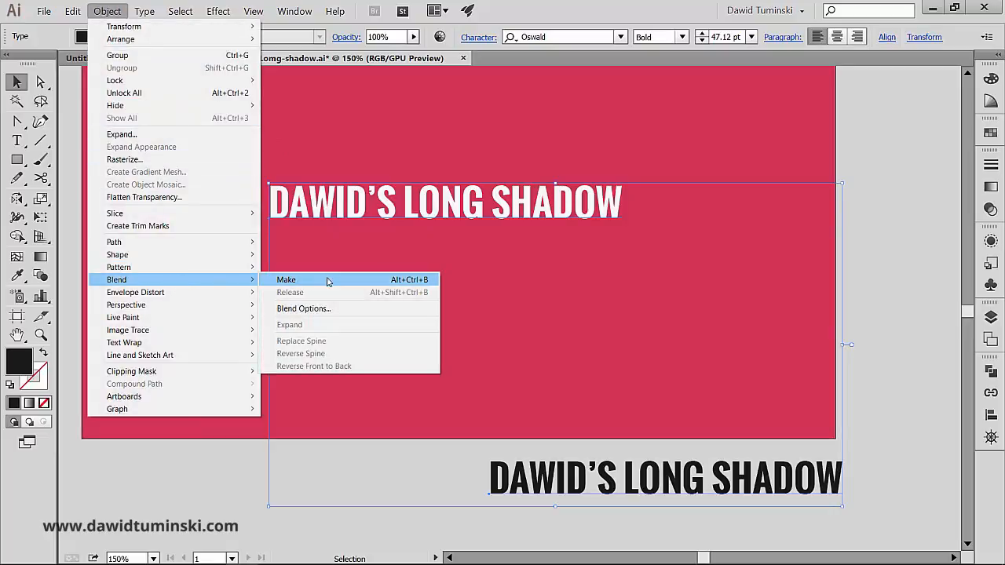
{"action": "left_click", "coordinate": [285, 279]}
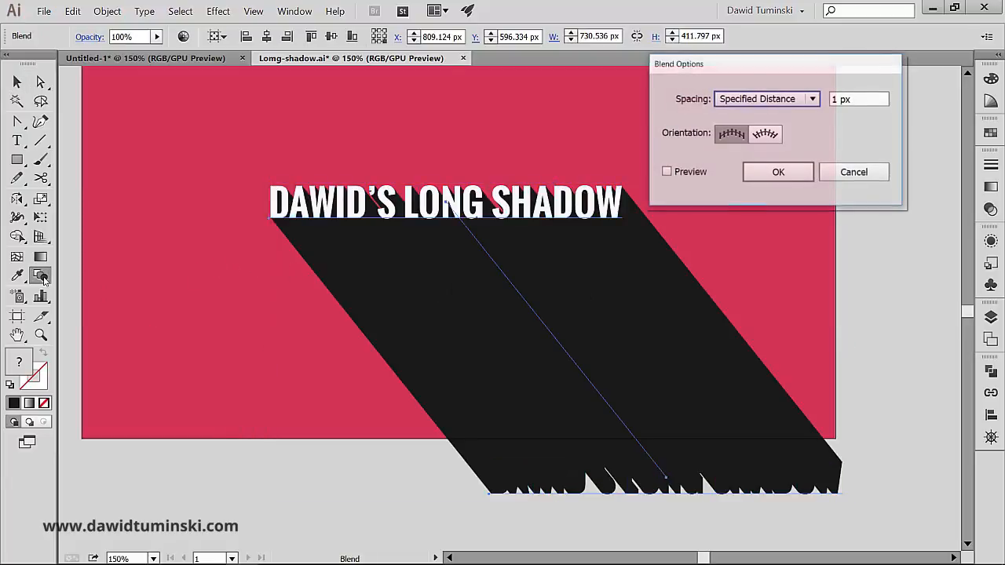
Enable blend preview and set spacing to a specified distance of 0.5 px
{"action": "left_click", "coordinate": [666, 171]}
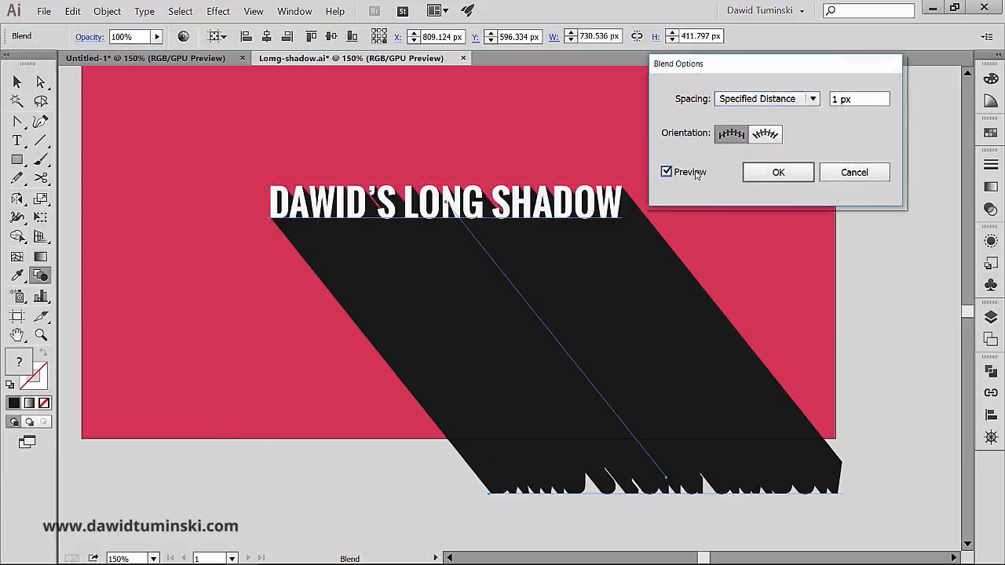
{"action": "left_click", "coordinate": [859, 97]}
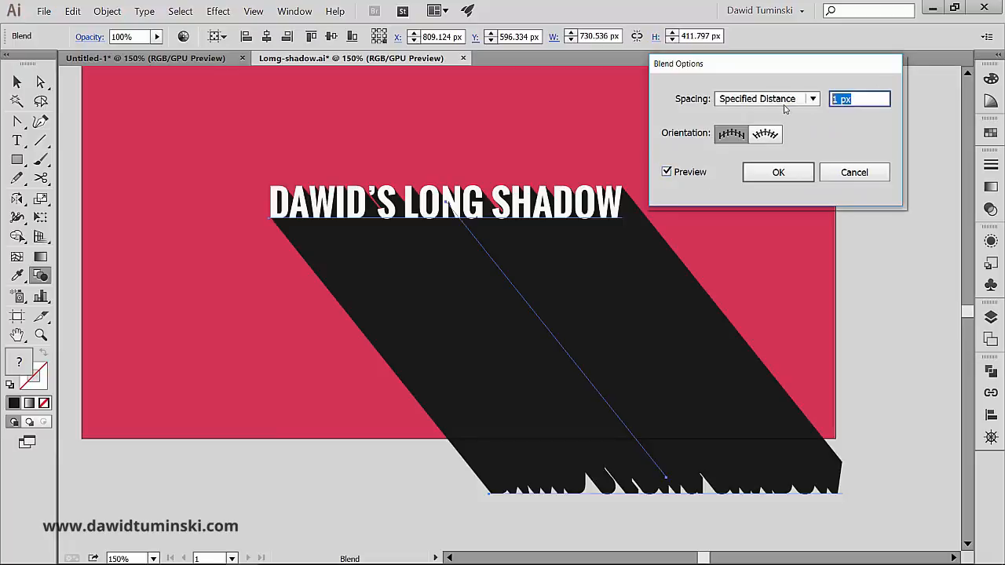
{"action": "type", "text": ".5"}
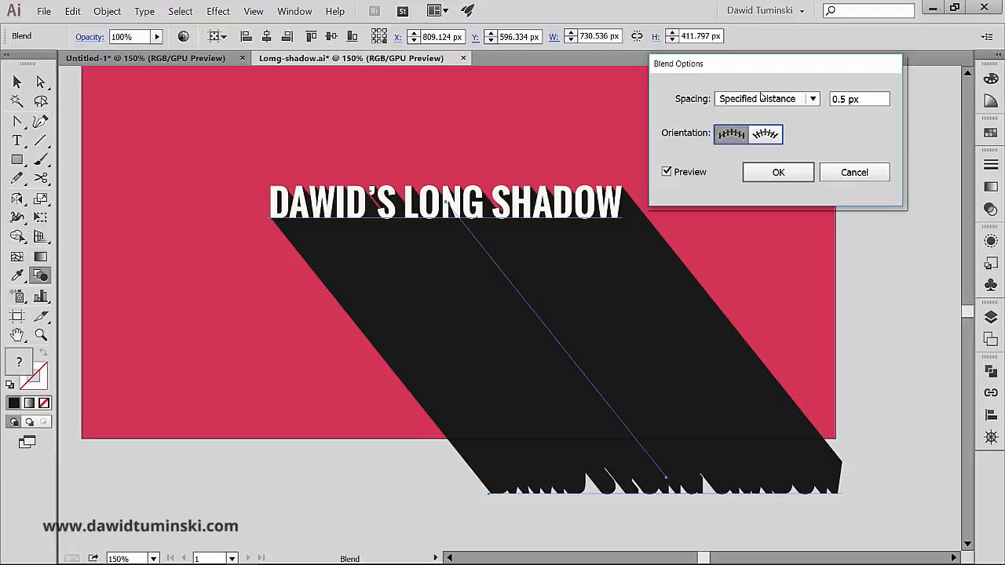
{"action": "mouse_move", "coordinate": [789, 65]}
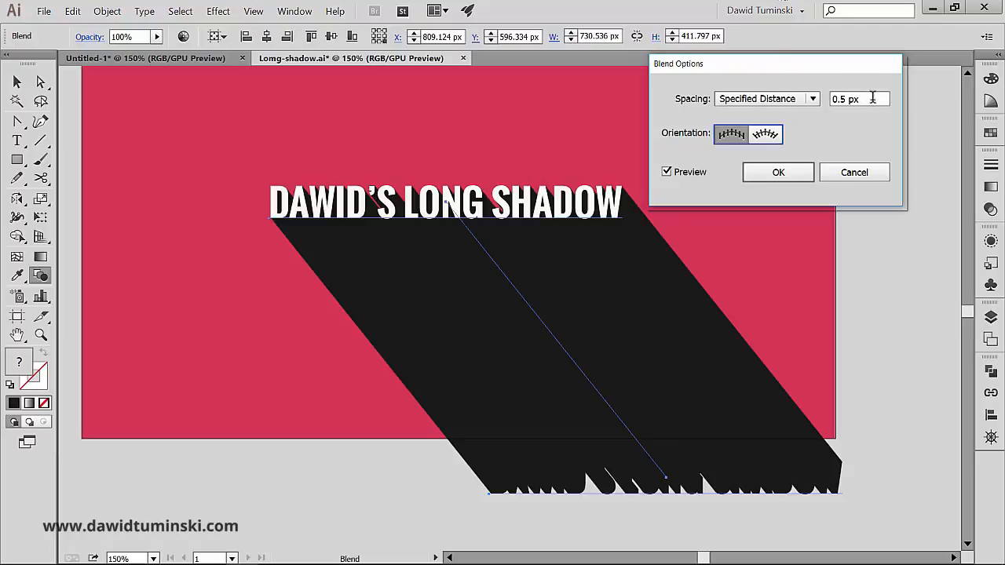
{"action": "mouse_move", "coordinate": [779, 171]}
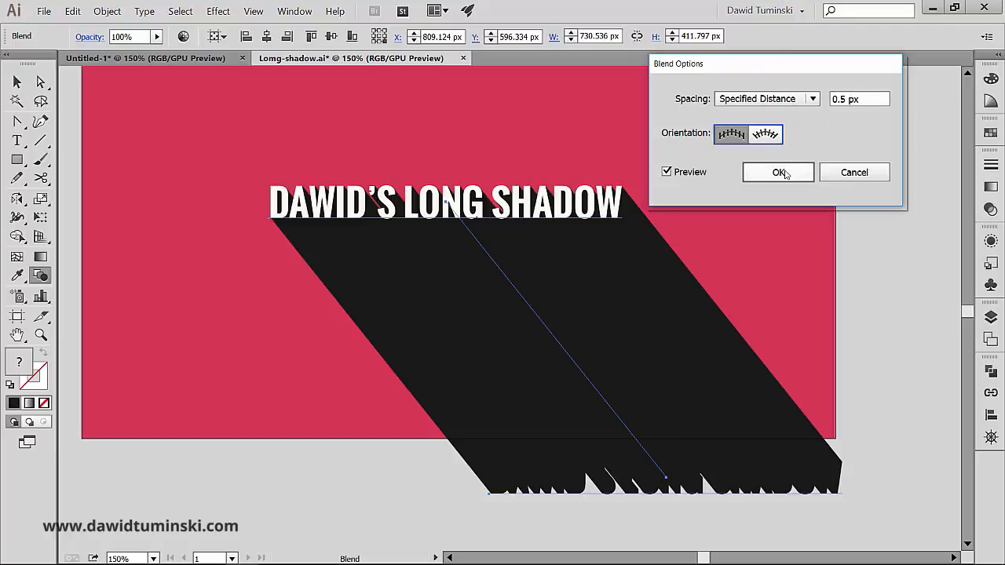
Confirm the blend options and retype the lower copy to read DAWID'S LONG SHADOW
{"action": "left_click", "coordinate": [779, 171]}
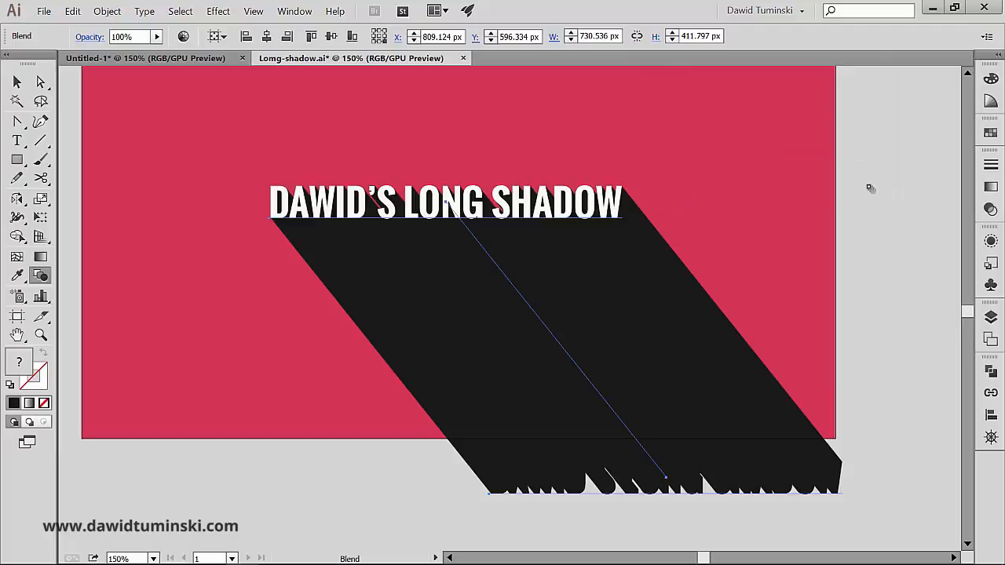
{"action": "mouse_move", "coordinate": [242, 179]}
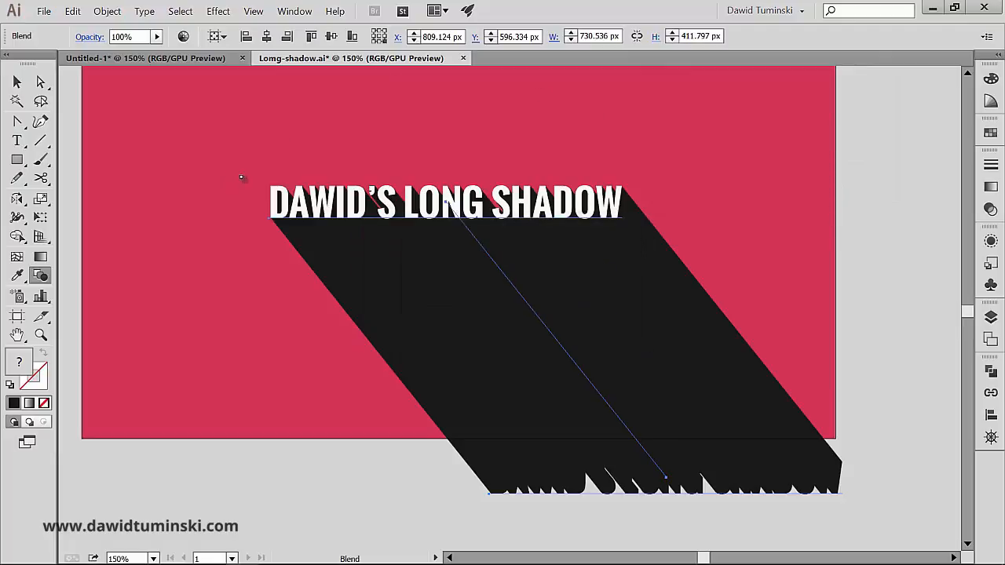
{"action": "mouse_move", "coordinate": [213, 216]}
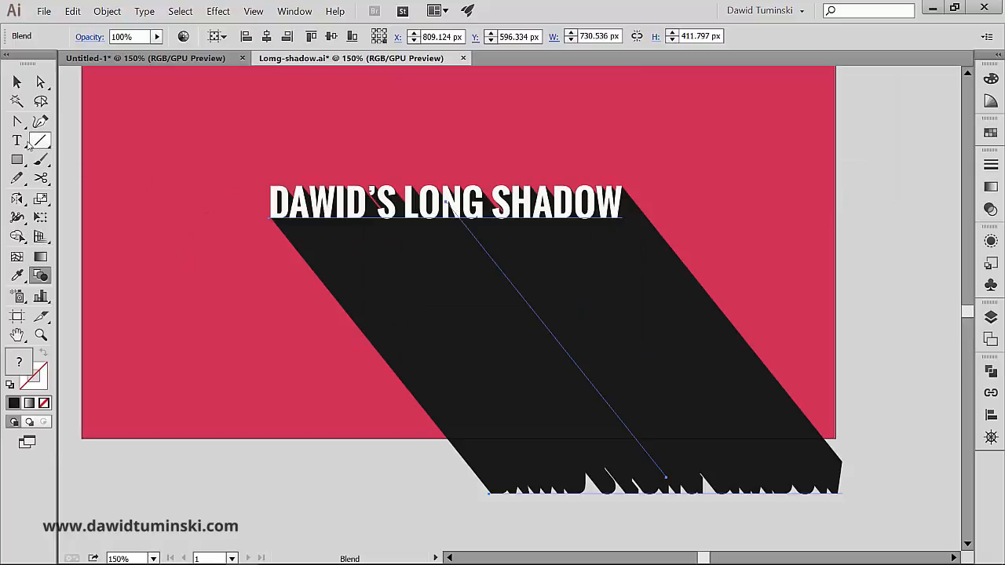
{"action": "left_click", "coordinate": [14, 140]}
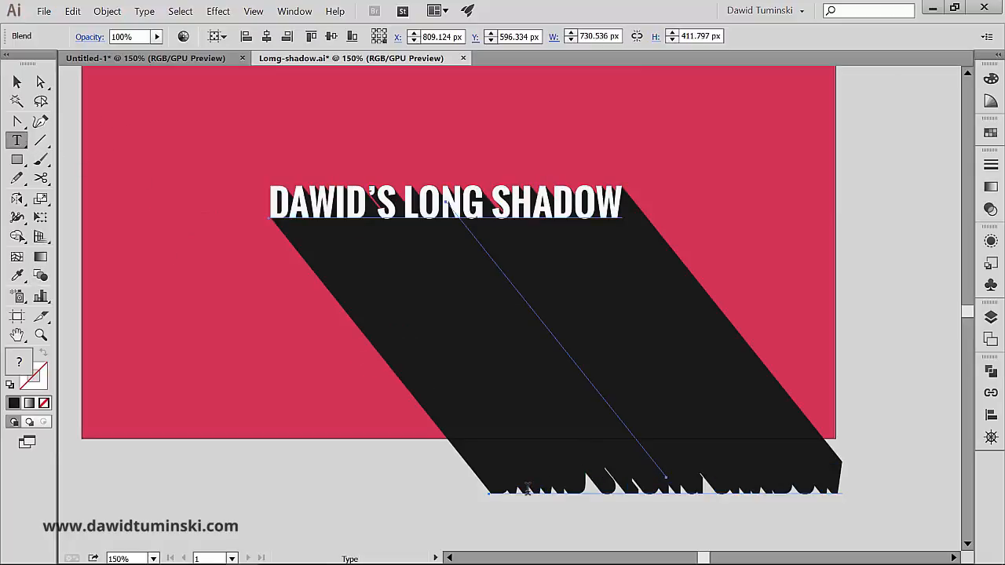
{"action": "mouse_move", "coordinate": [622, 504]}
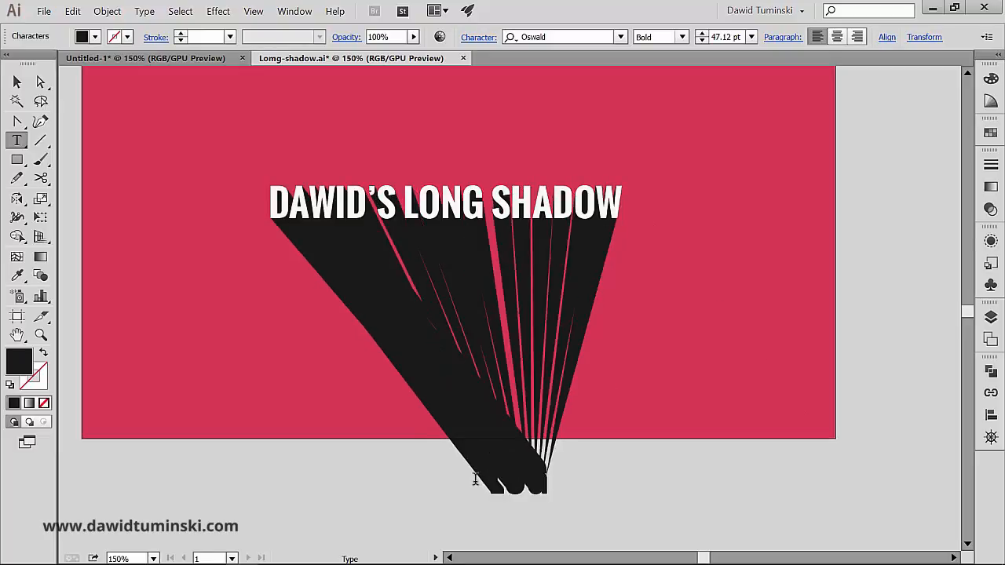
{"action": "left_click", "coordinate": [684, 484]}
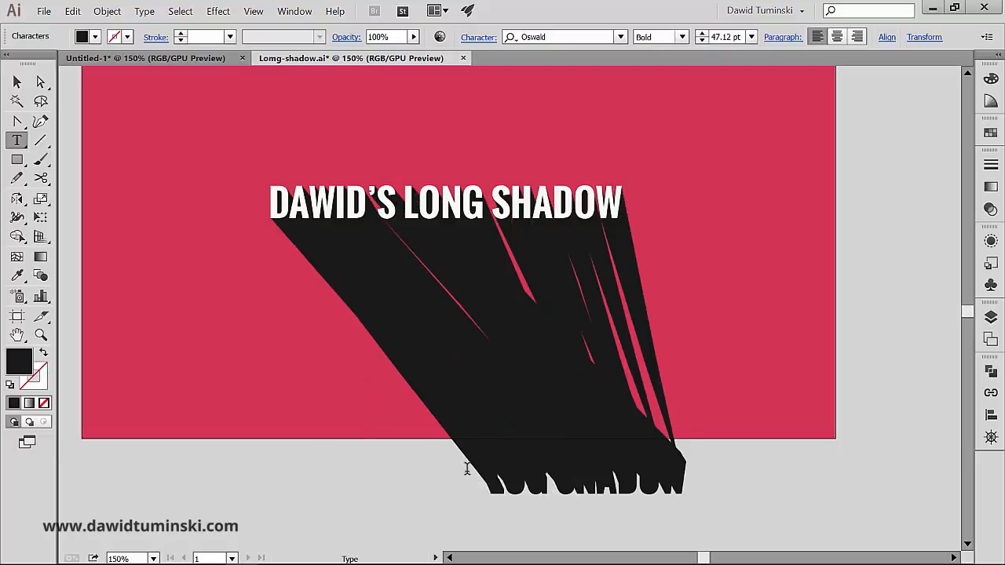
{"action": "mouse_move", "coordinate": [299, 198]}
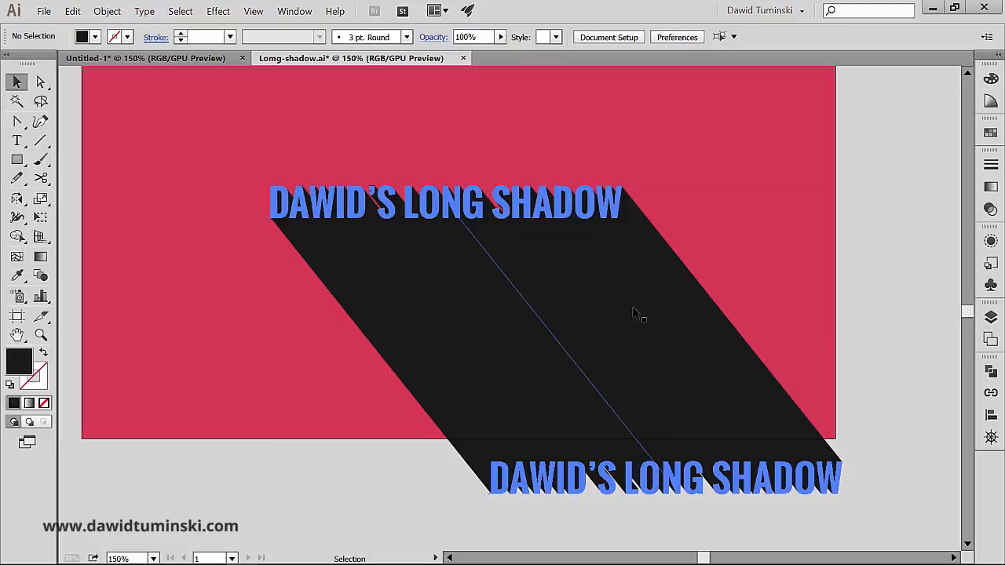
{"action": "left_click", "coordinate": [634, 314]}
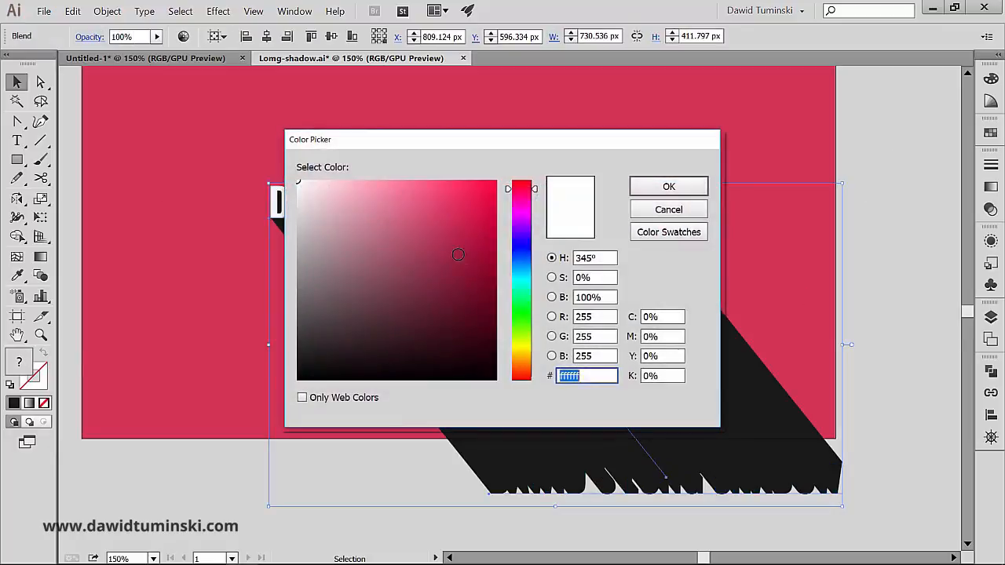
{"action": "left_click", "coordinate": [366, 325]}
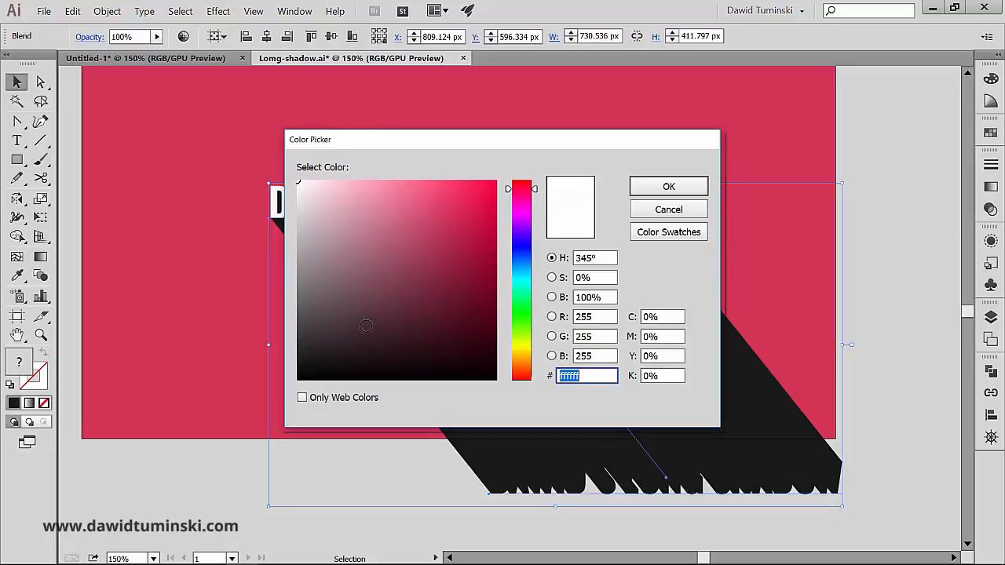
{"action": "left_click", "coordinate": [322, 317]}
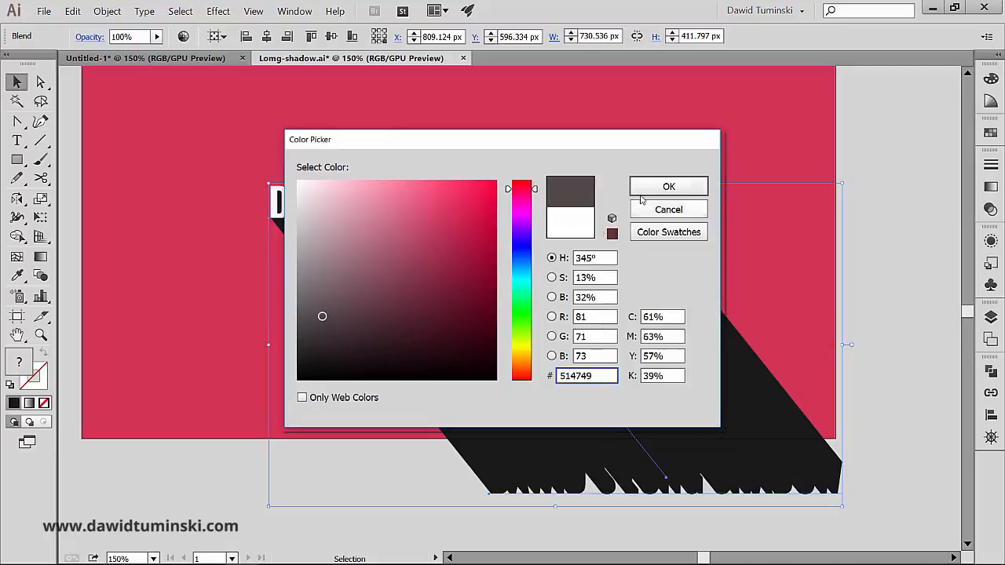
{"action": "left_click", "coordinate": [669, 186]}
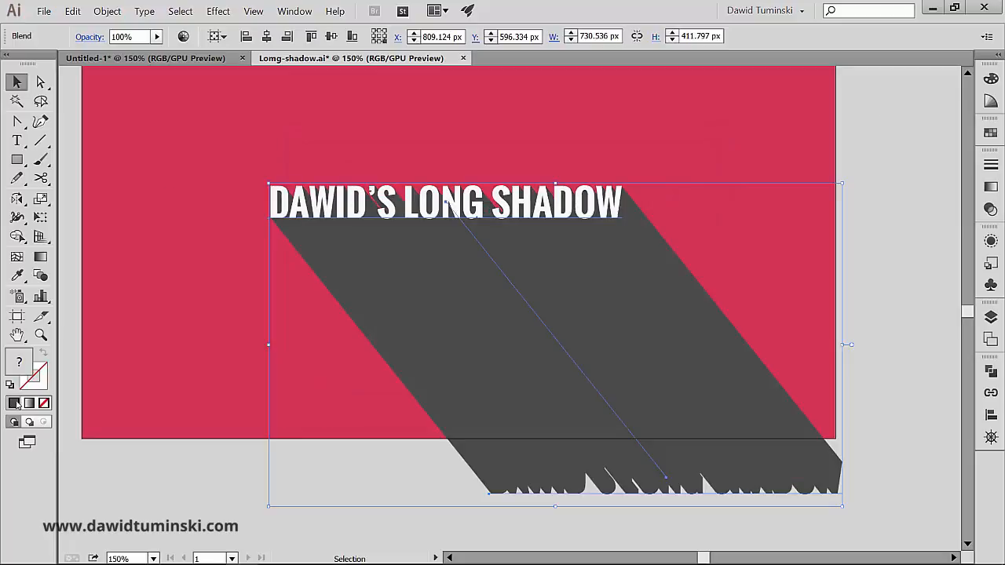
{"action": "double_click", "coordinate": [13, 404]}
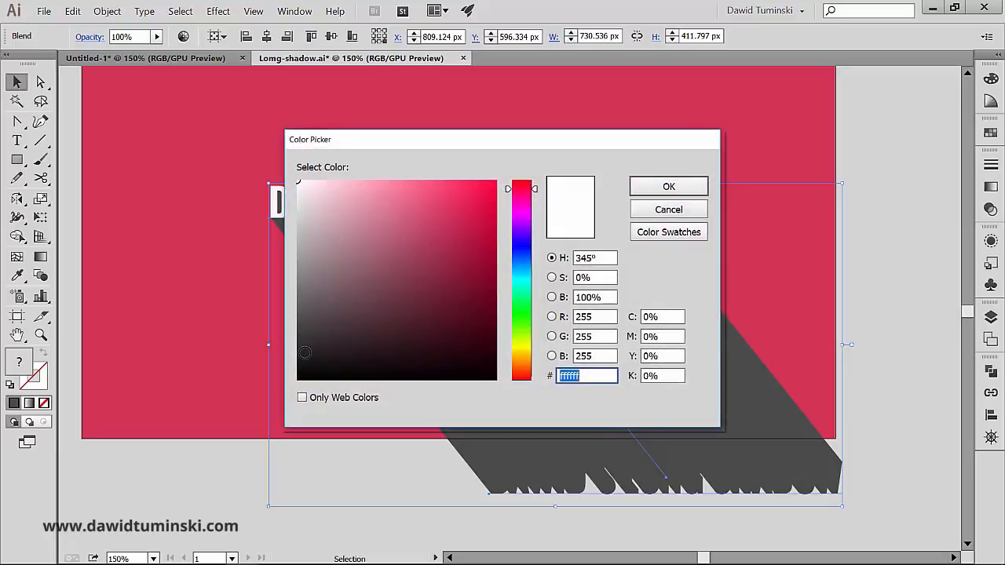
{"action": "left_click", "coordinate": [669, 185]}
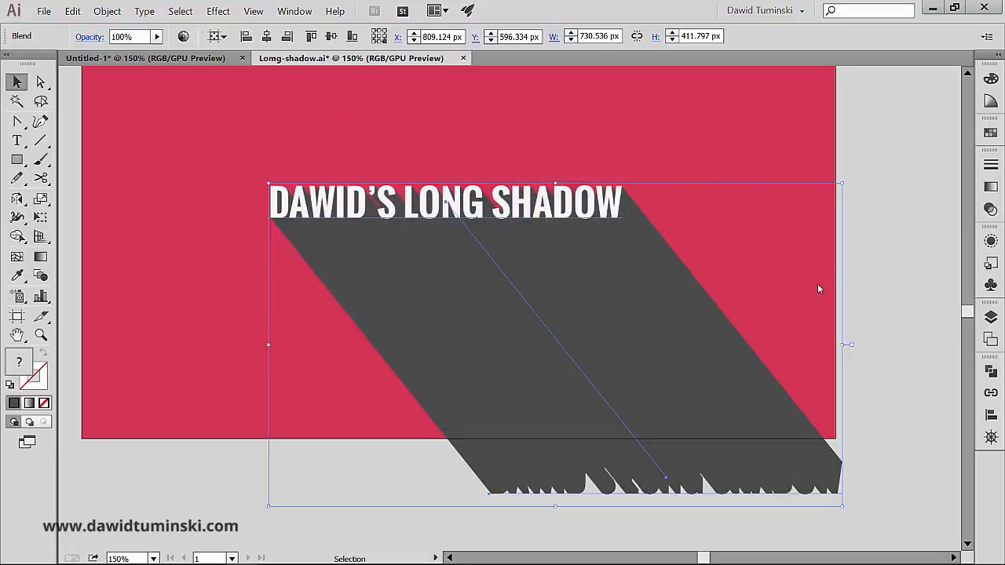
{"action": "mouse_move", "coordinate": [355, 109]}
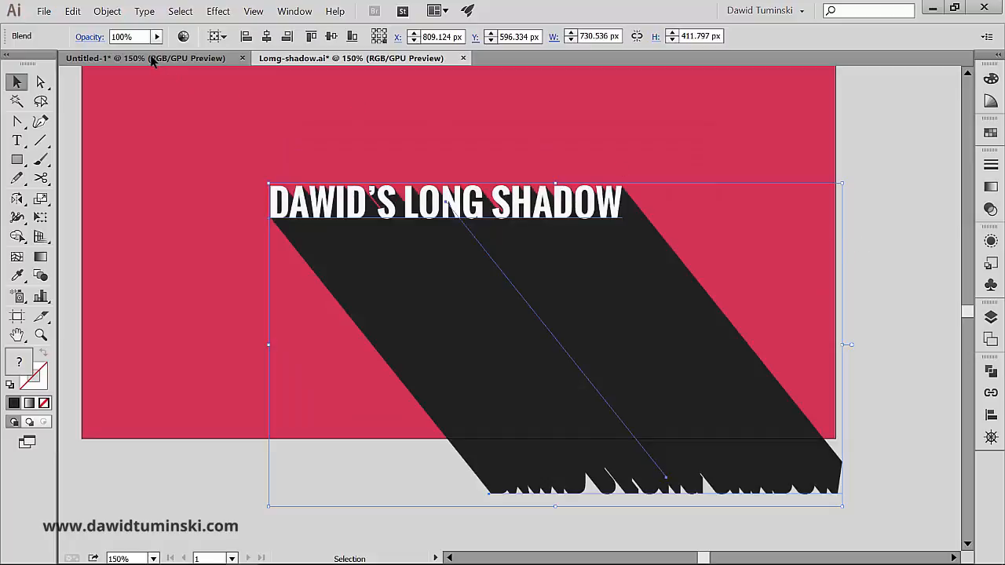
{"action": "mouse_move", "coordinate": [140, 38]}
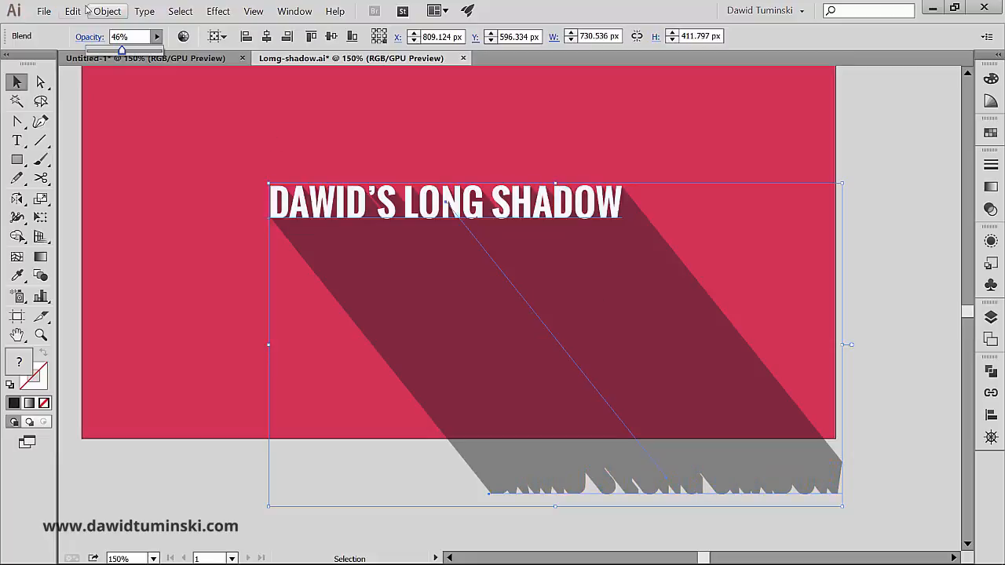
Try Soft Light on the shadow, then set Normal blending at 75% opacity
{"action": "left_click", "coordinate": [182, 38]}
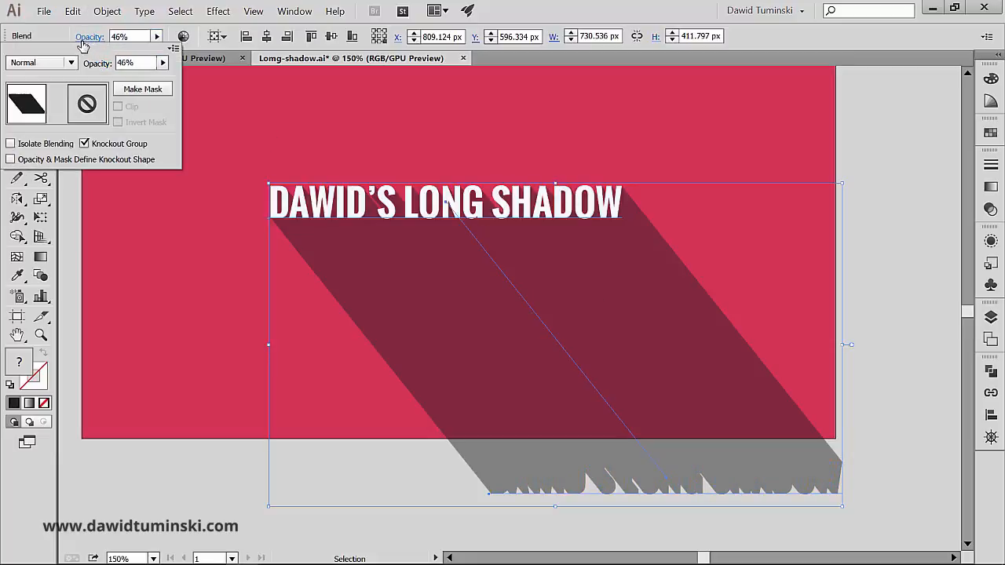
{"action": "left_click", "coordinate": [71, 63]}
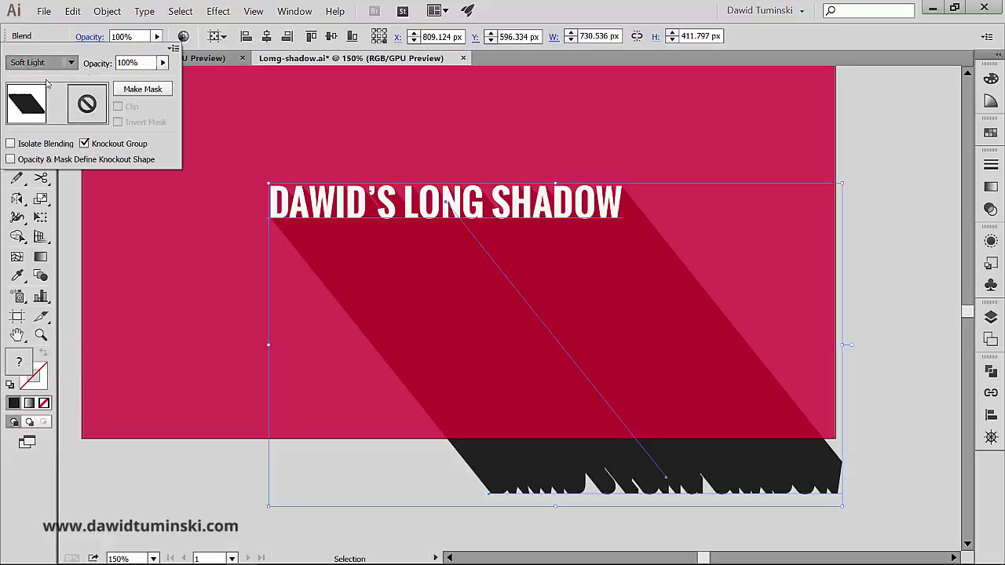
{"action": "left_click", "coordinate": [39, 63]}
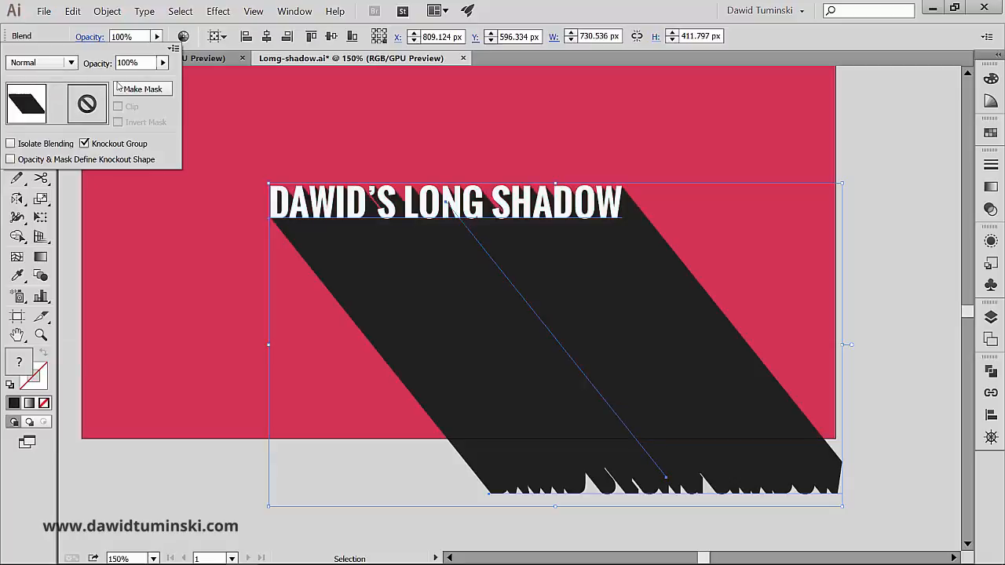
{"action": "left_click", "coordinate": [129, 63]}
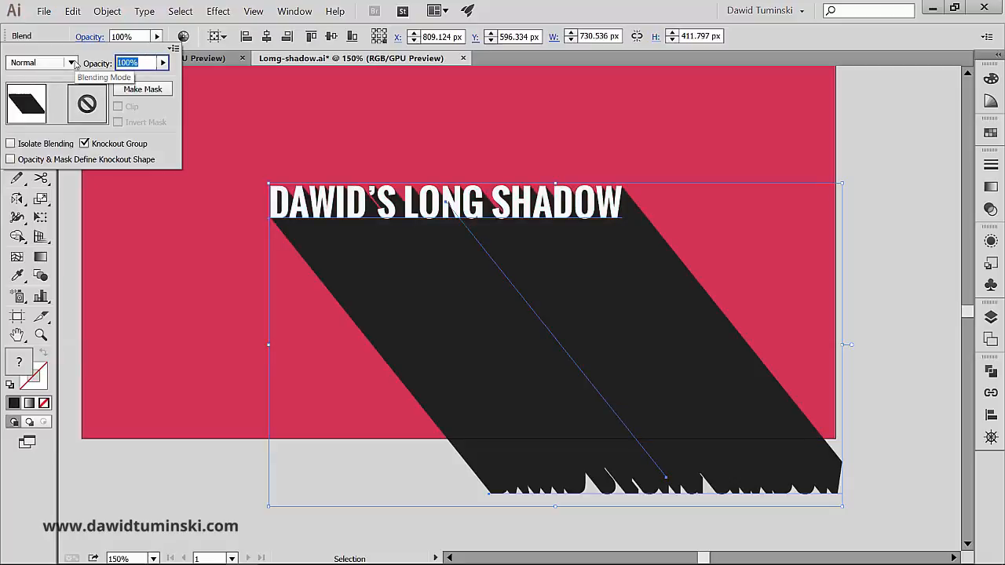
{"action": "type", "text": "75"}
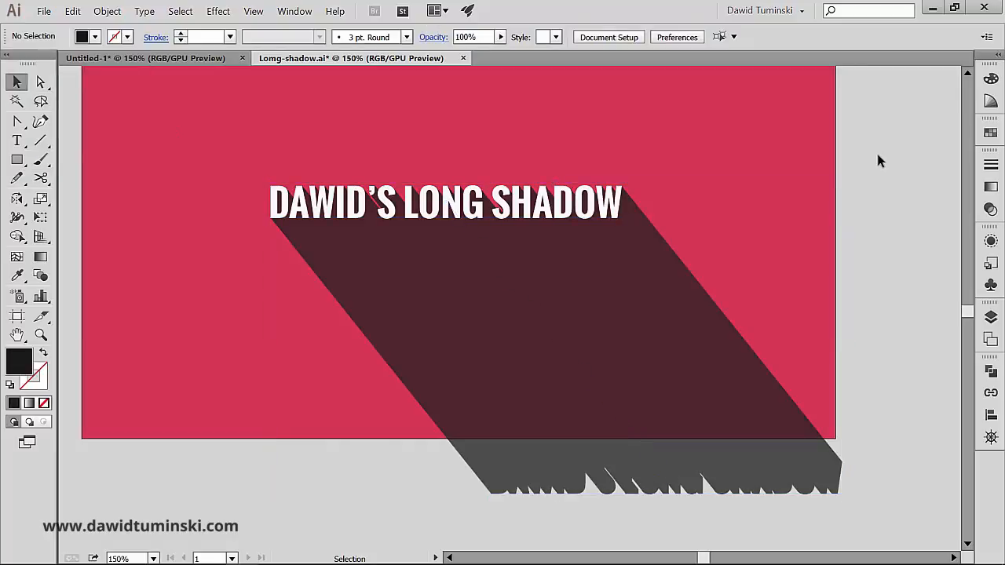
{"action": "mouse_move", "coordinate": [785, 501]}
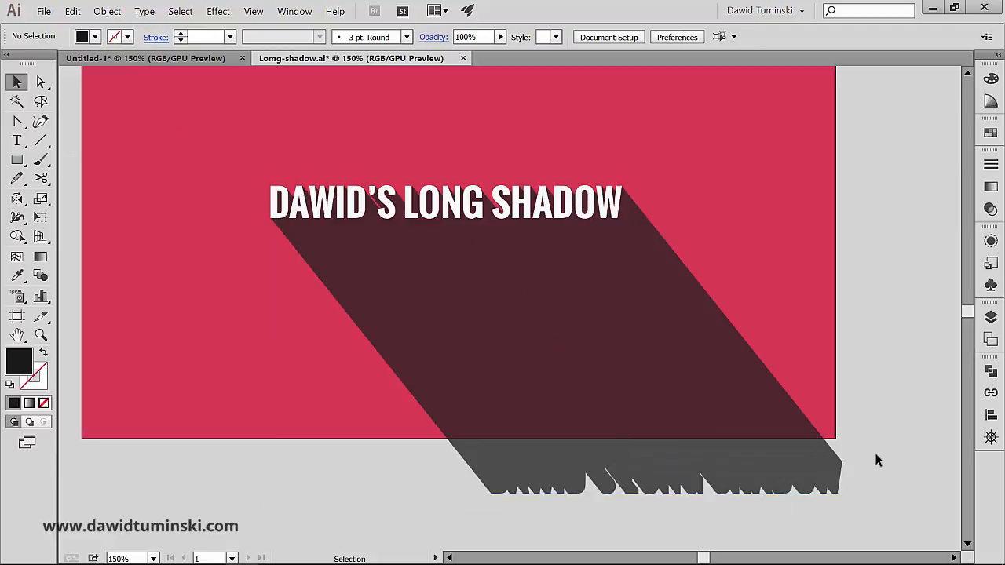
{"action": "left_click", "coordinate": [37, 82]}
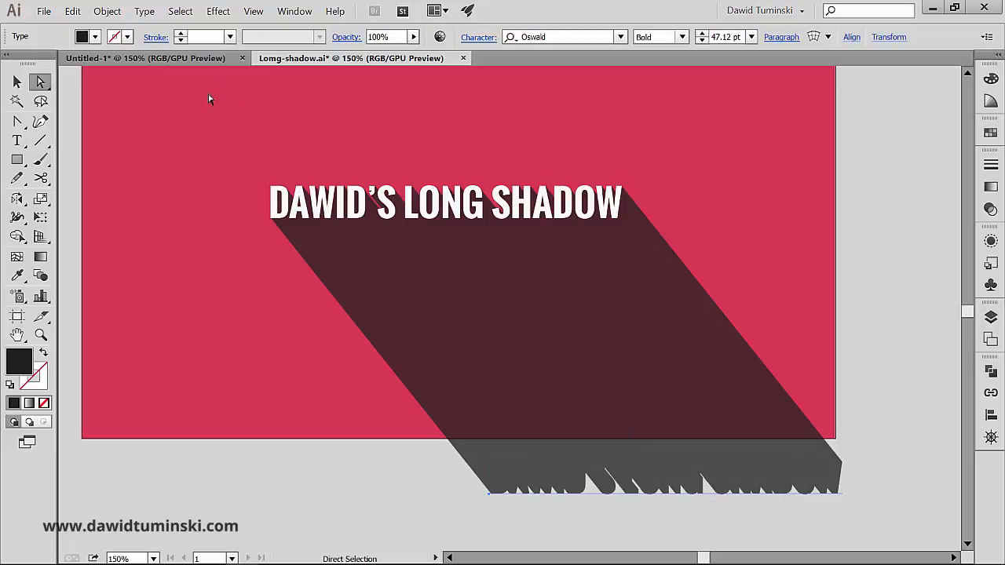
Set the far-end title copy to 0% opacity so the shadow fades out, then deselect
{"action": "left_click", "coordinate": [389, 37]}
{"action": "type", "text": "0"}
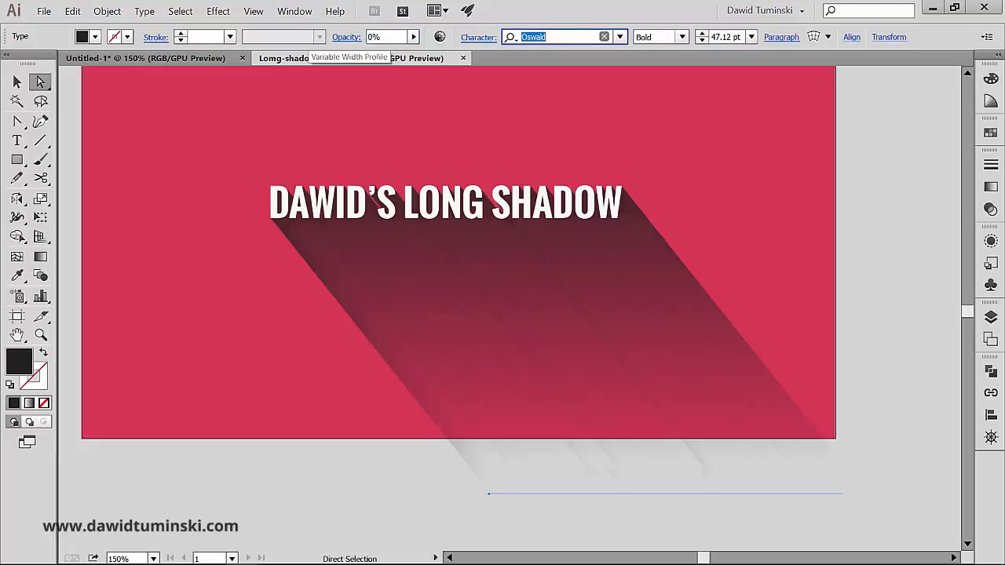
{"action": "left_click", "coordinate": [911, 233]}
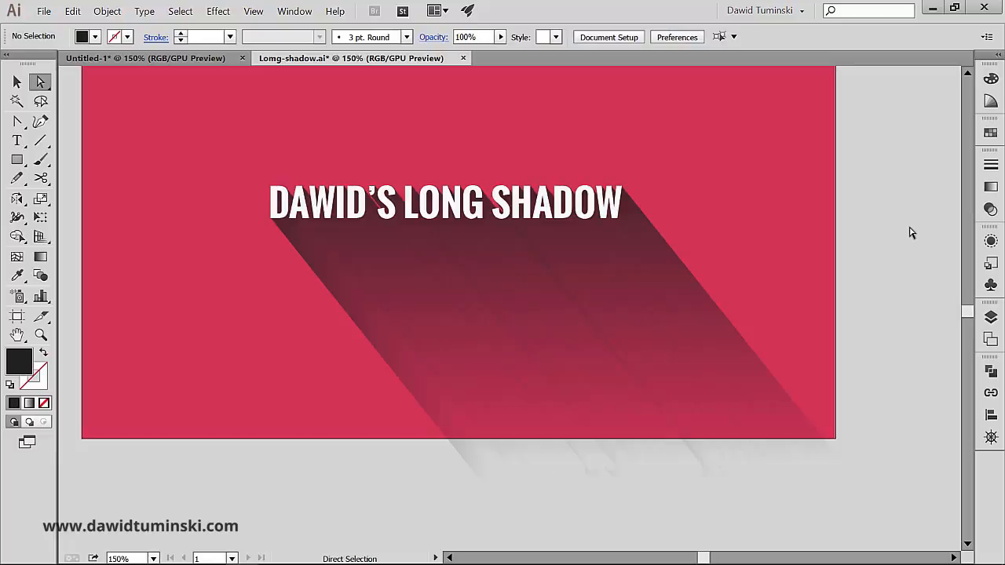
{"action": "left_click", "coordinate": [14, 82]}
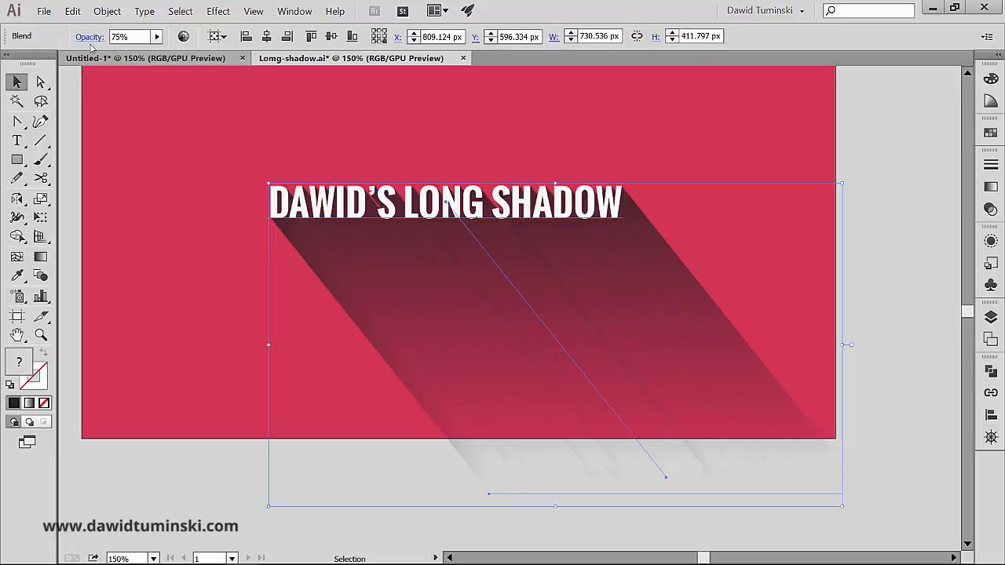
Expand the shadow blend into a group of ordinary filled paths
{"action": "left_click", "coordinate": [118, 12]}
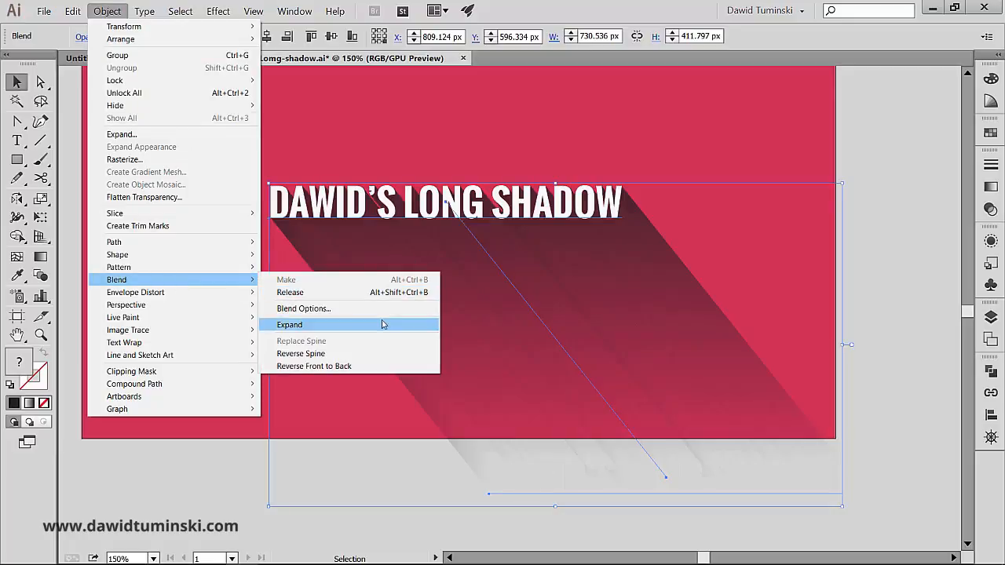
{"action": "left_click", "coordinate": [289, 324]}
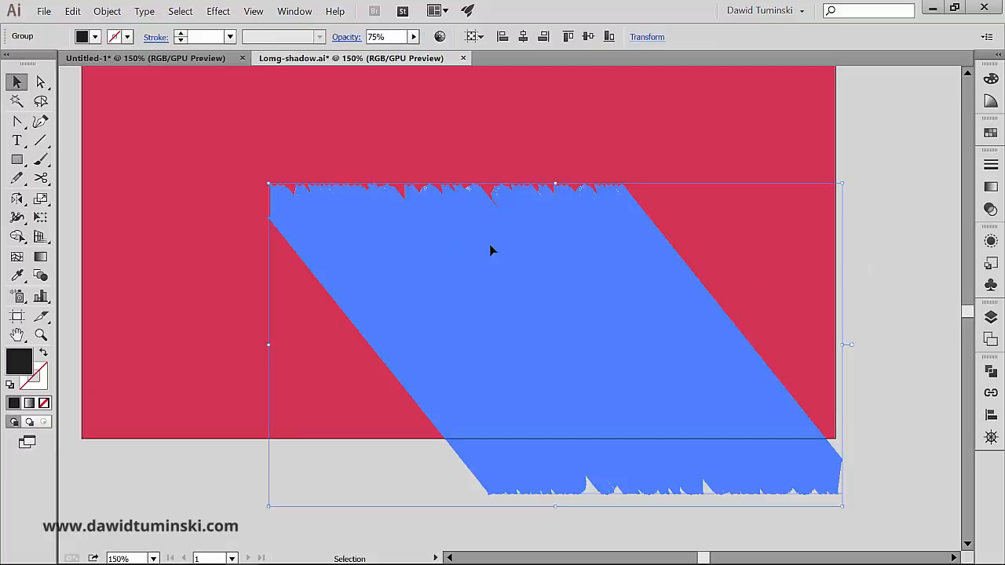
{"action": "mouse_move", "coordinate": [496, 349]}
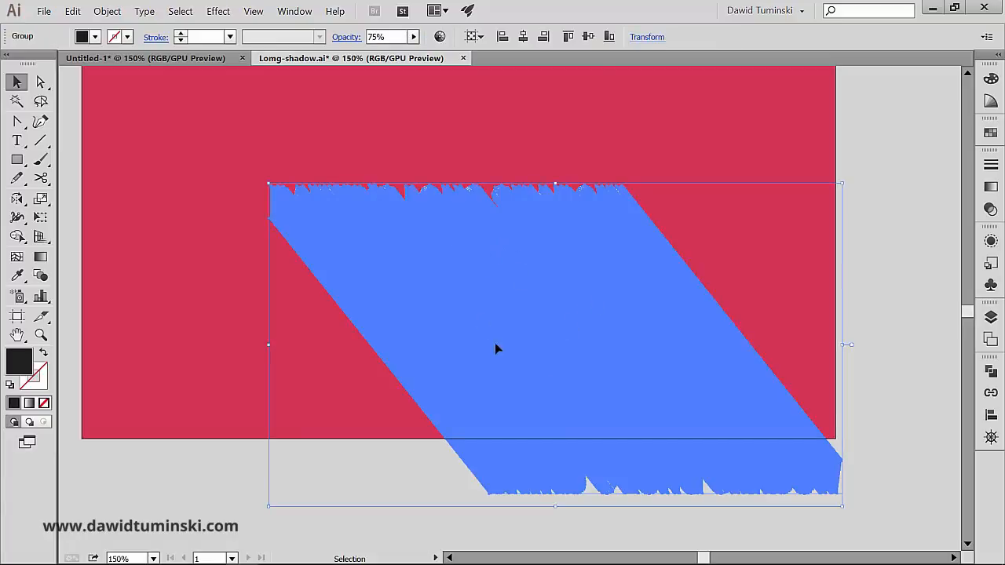
{"action": "mouse_move", "coordinate": [594, 248]}
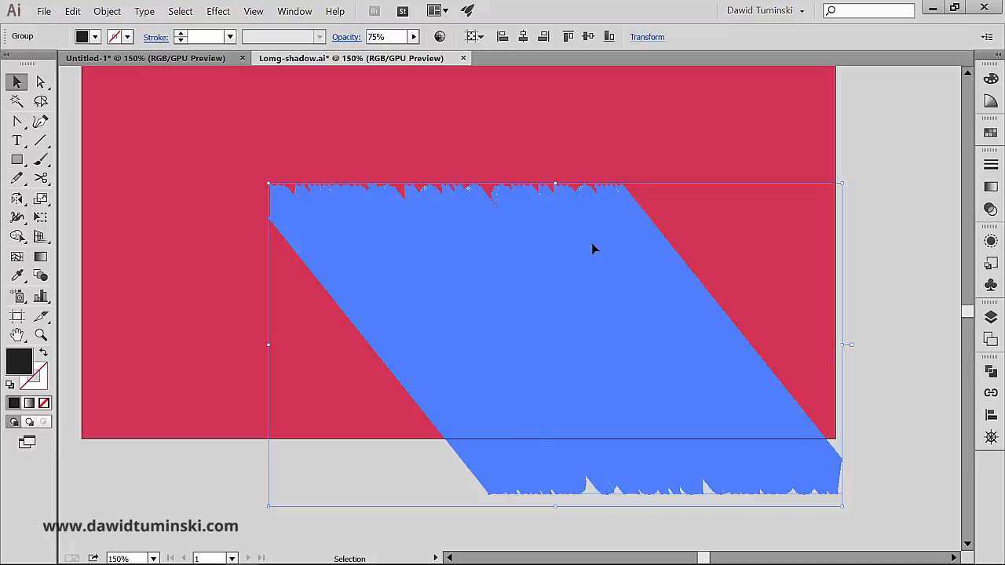
{"action": "mouse_move", "coordinate": [510, 264]}
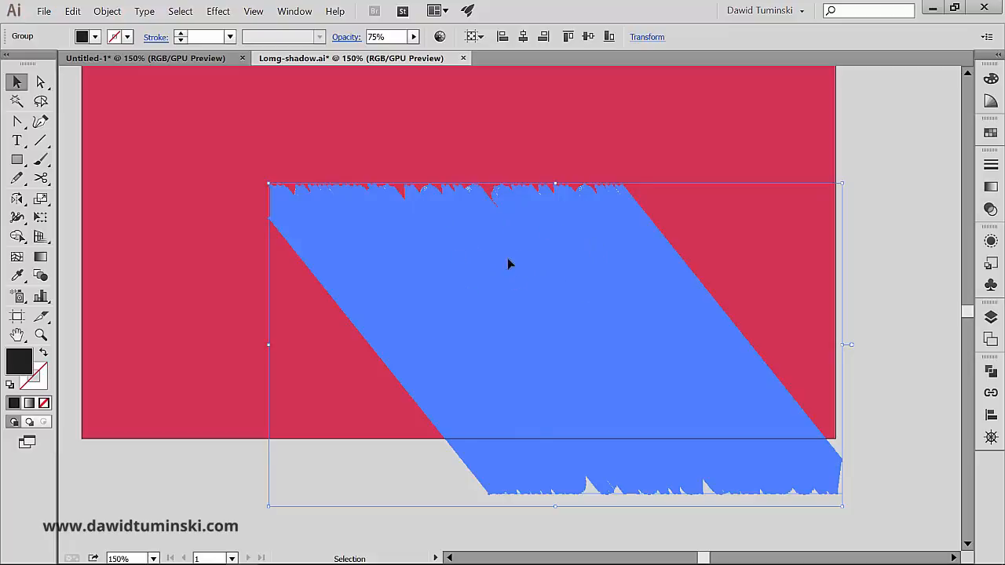
{"action": "mouse_move", "coordinate": [606, 254]}
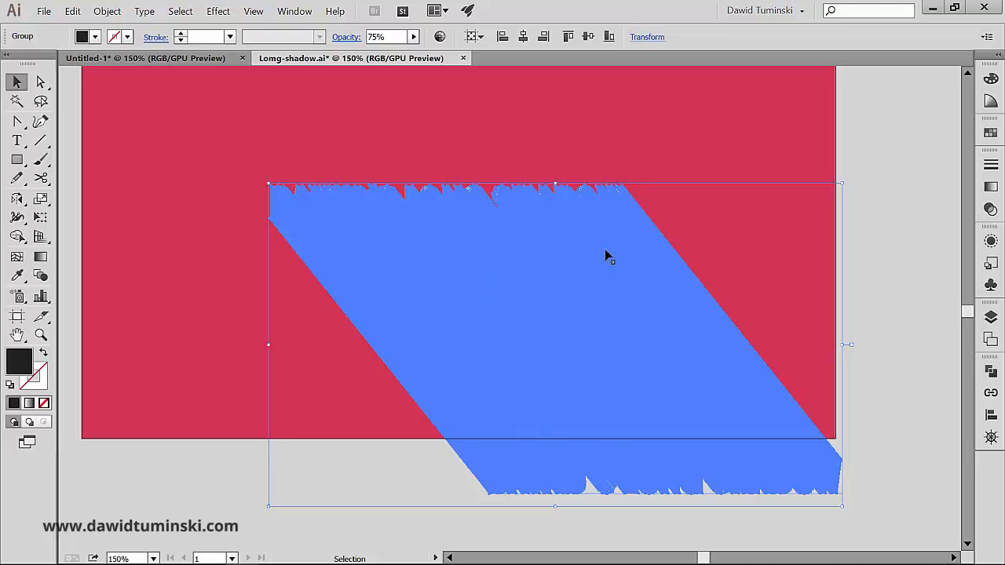